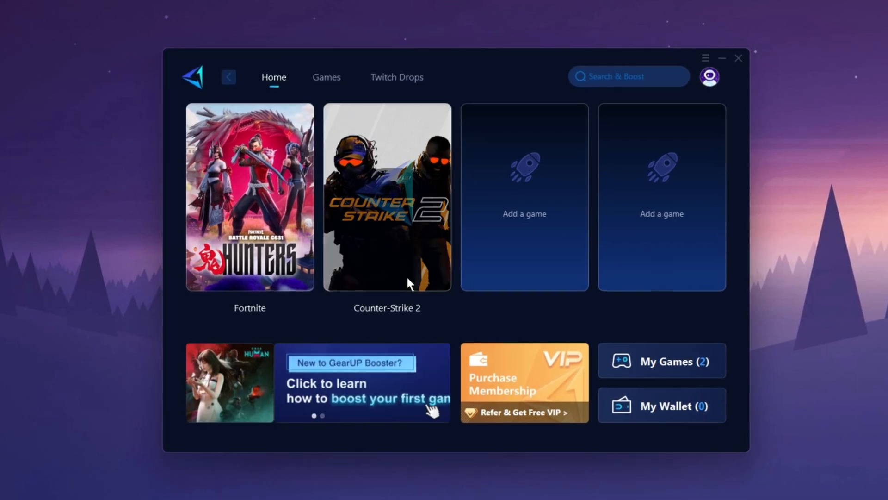
Step: Launch Counter-Strike 2 from the GearUP Booster game library
left_click(387, 196)
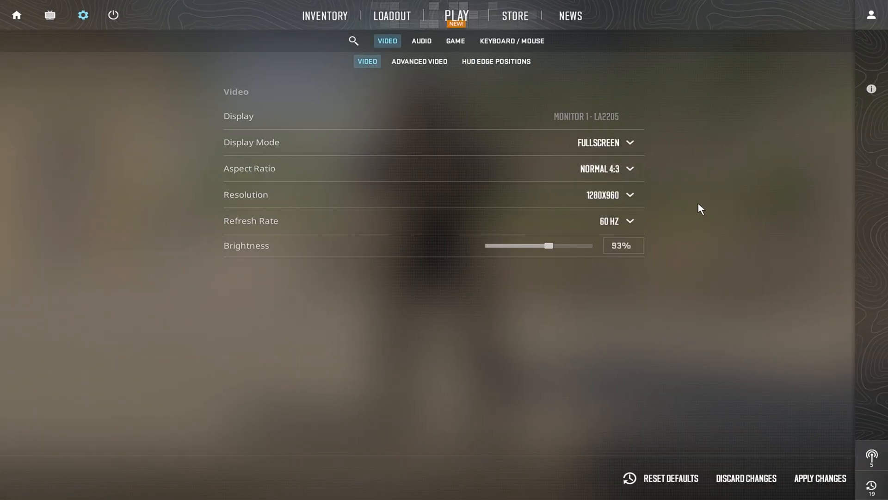
mouse_move(493, 172)
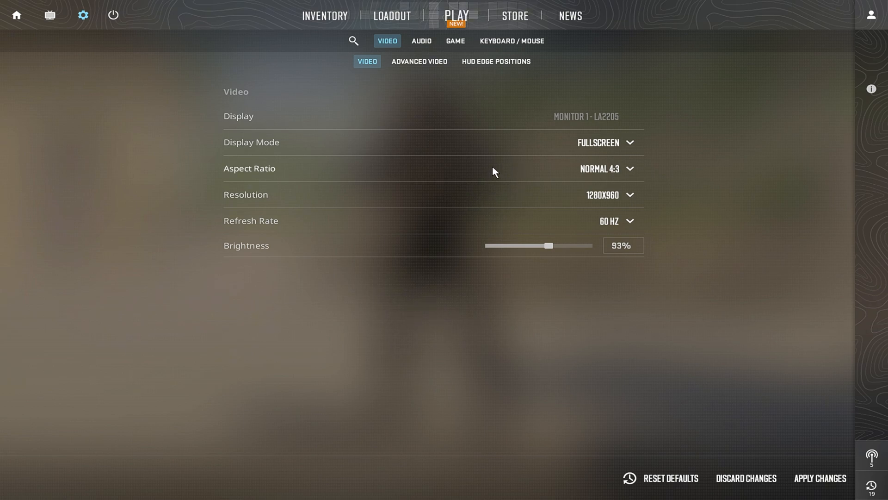
Step: Keep Normal 4:3 aspect ratio and list the available resolutions (currently 1280x960)
left_click(606, 168)
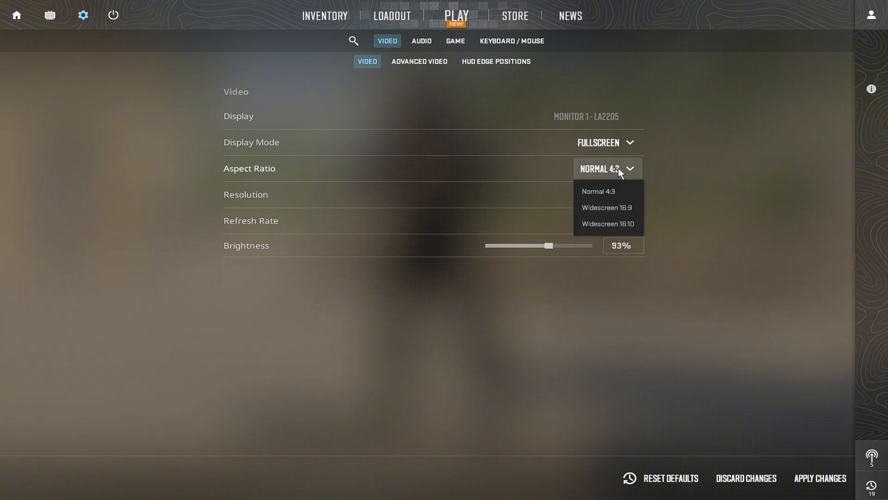
mouse_move(600, 197)
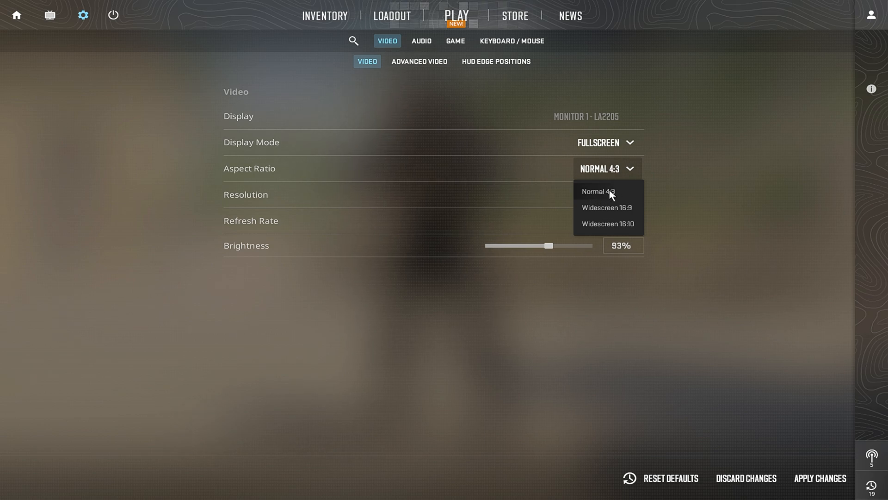
mouse_move(620, 193)
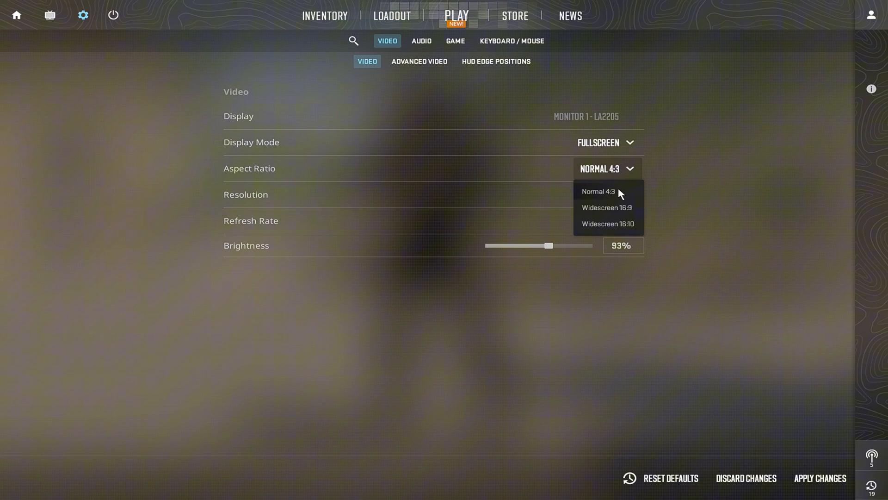
left_click(606, 195)
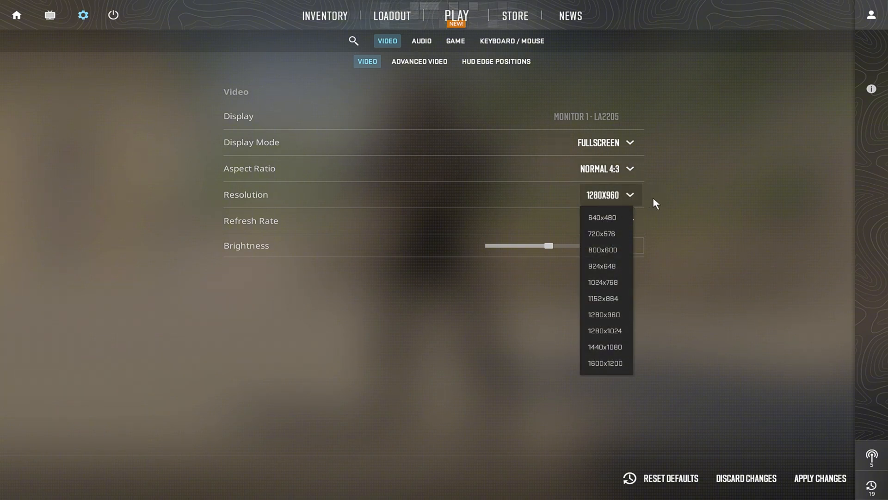
mouse_move(667, 214)
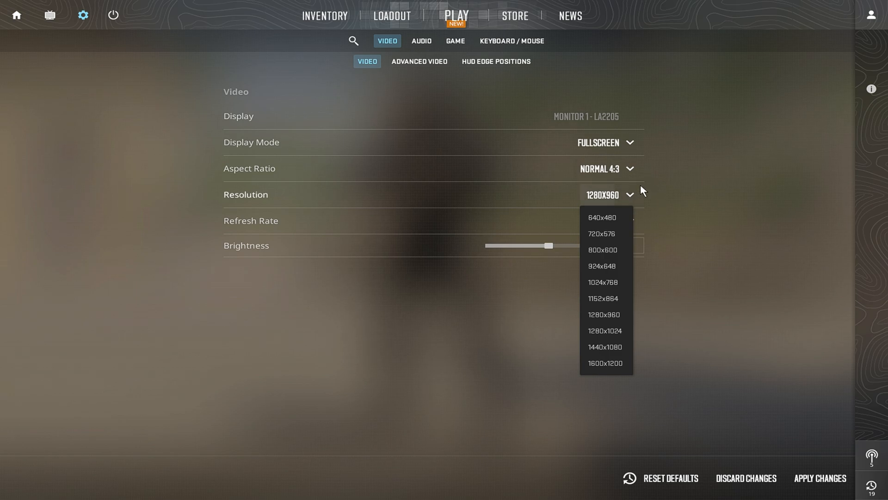
Step: Dismiss the aspect ratio list, leaving Normal 4:3 at 1280x960, fullscreen, 60 Hz
left_click(606, 168)
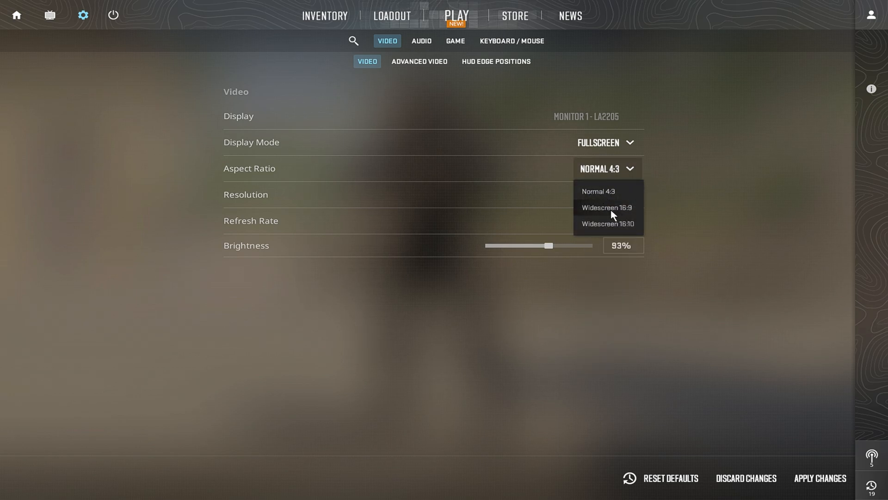
left_click(598, 190)
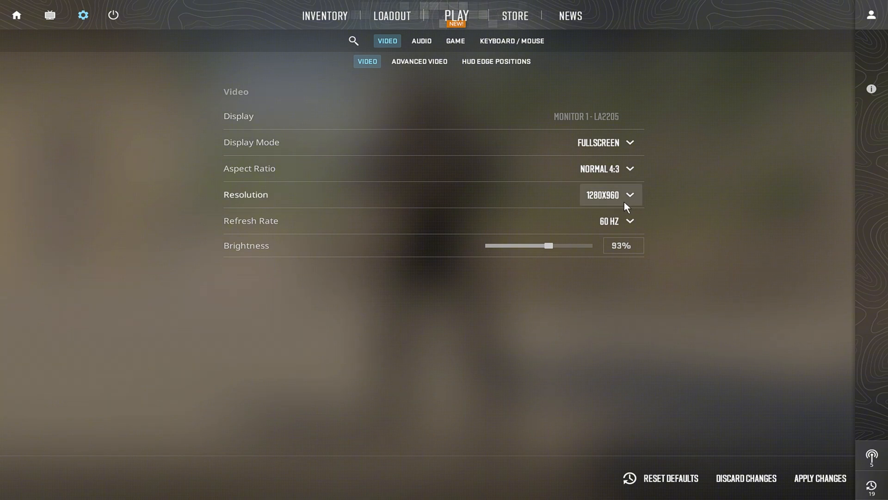
mouse_move(655, 233)
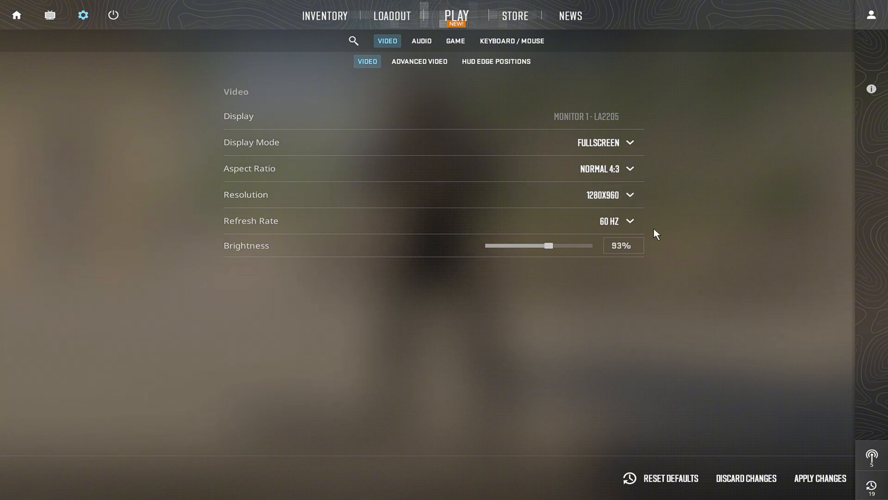
mouse_move(670, 239)
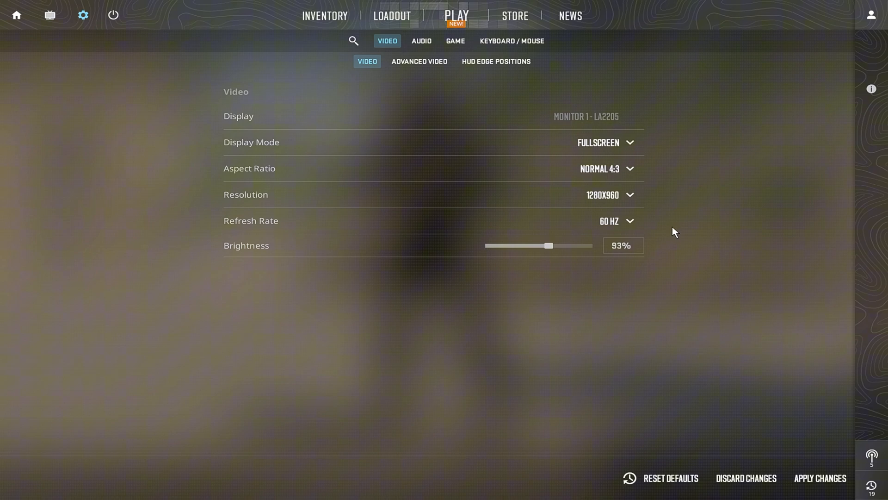
mouse_move(667, 201)
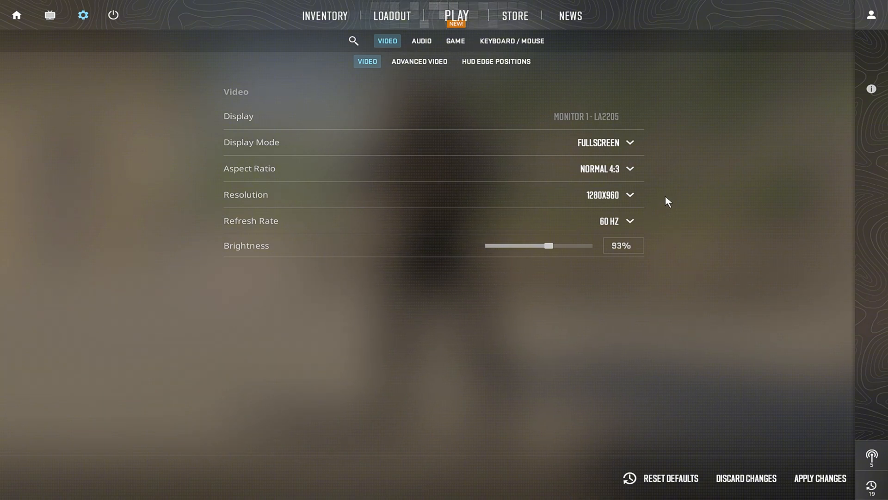
mouse_move(676, 211)
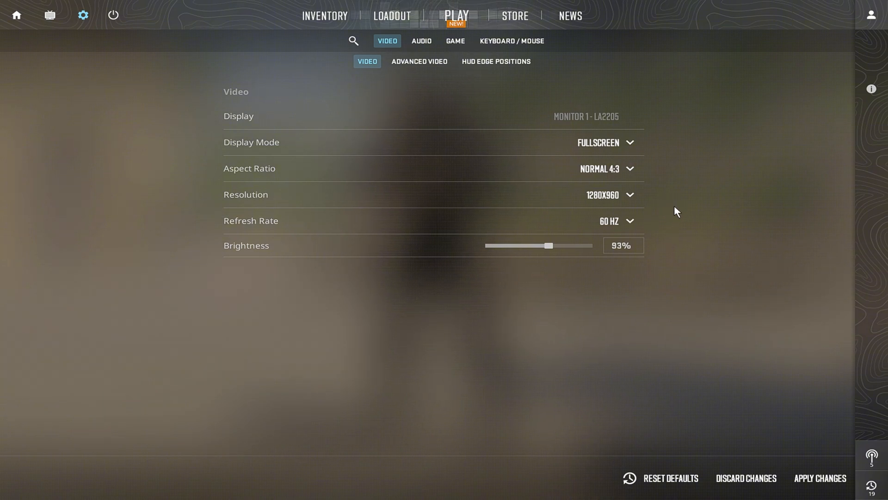
mouse_move(665, 206)
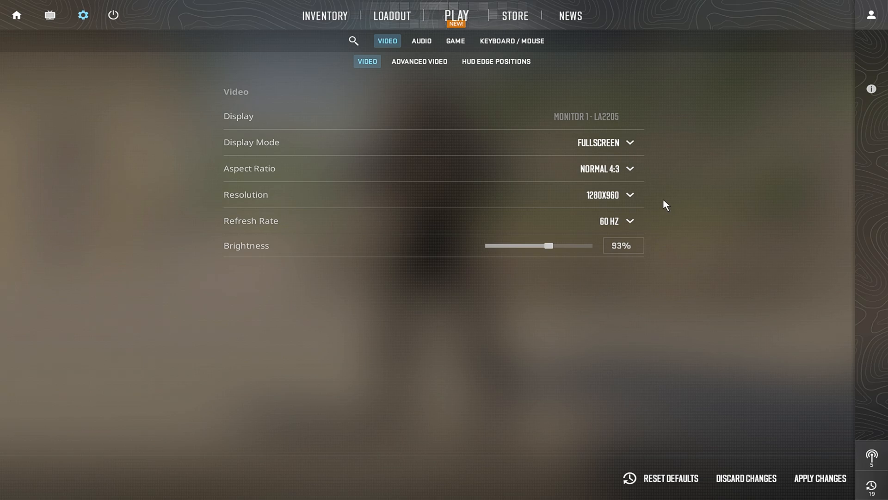
mouse_move(422, 100)
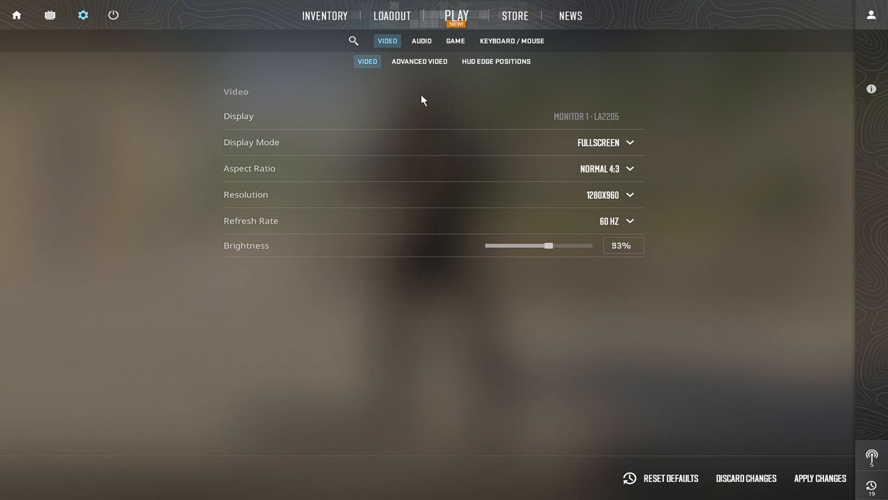
Step: Show the Advanced Video presets: Custom with Medium shadows, Low shaders, Anisotropic 16x
left_click(418, 61)
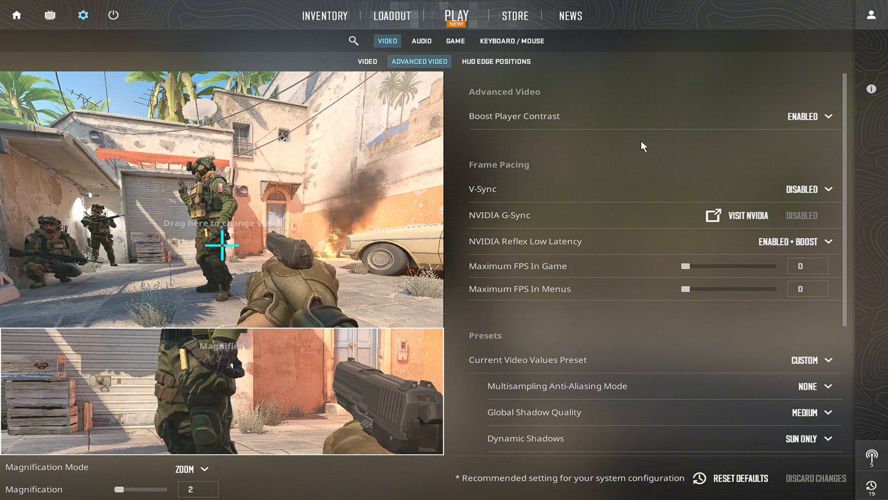
mouse_move(647, 163)
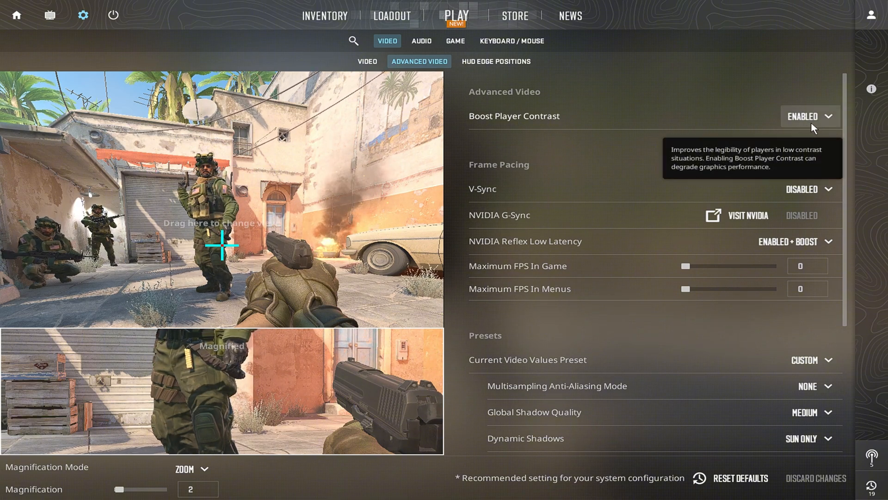
scroll("down", 3)
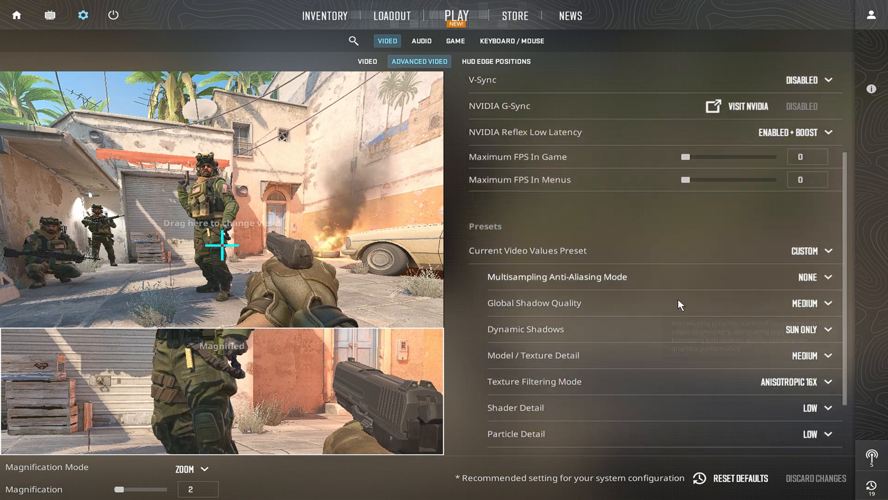
scroll("down", 3)
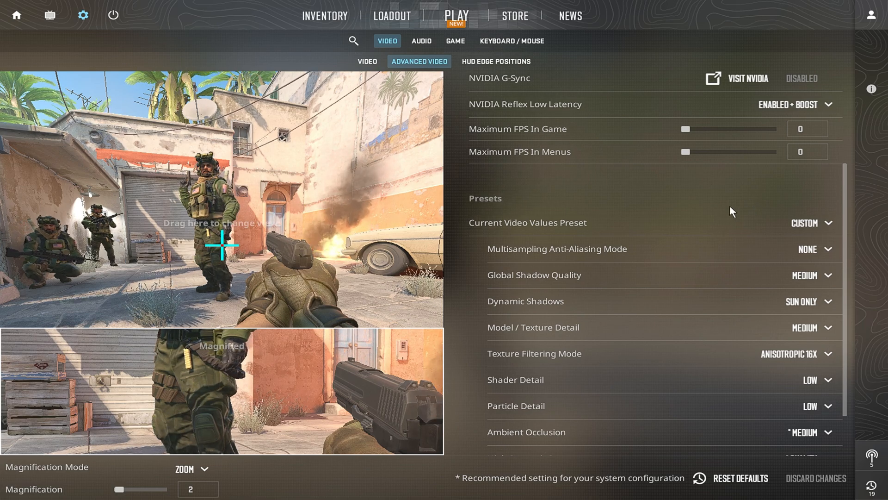
mouse_move(605, 264)
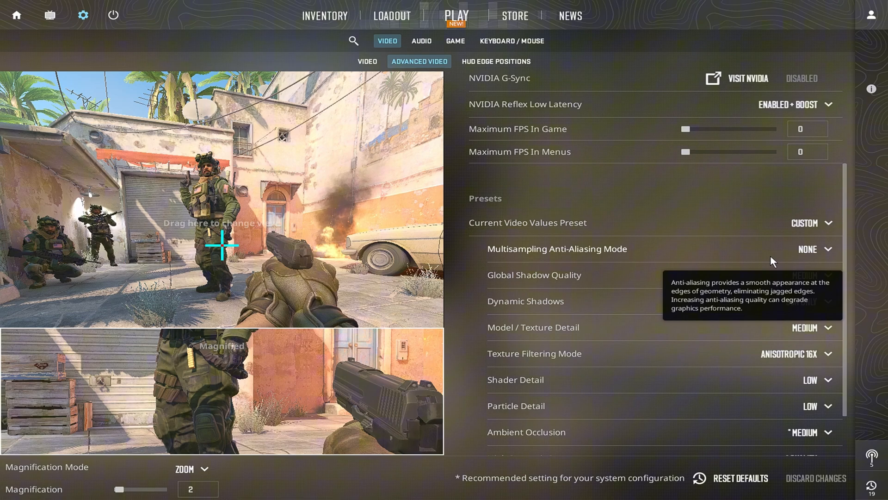
left_click(812, 249)
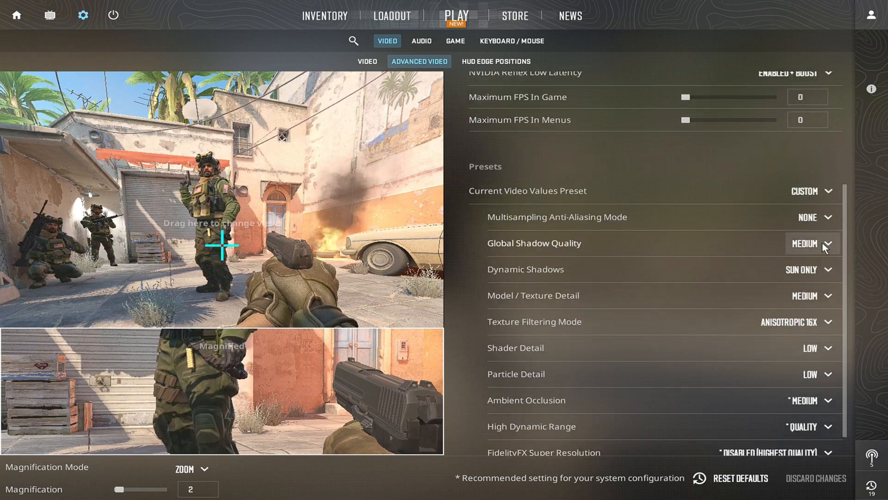
left_click(811, 243)
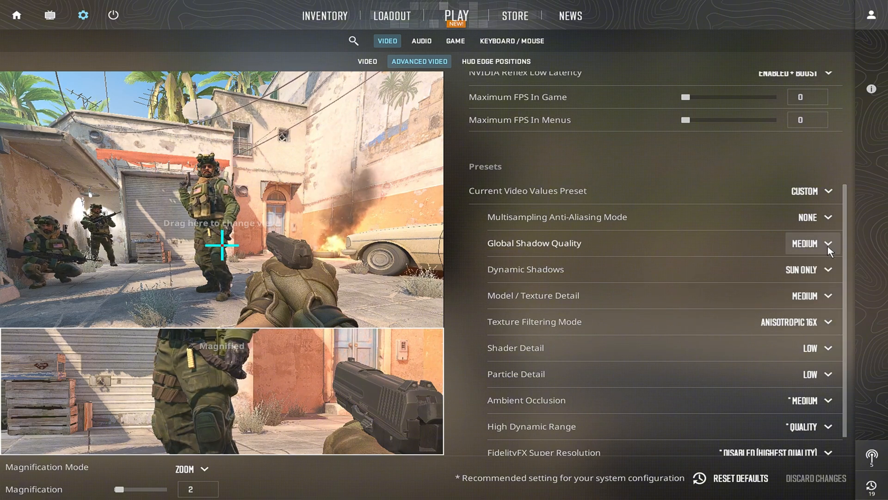
left_click(812, 244)
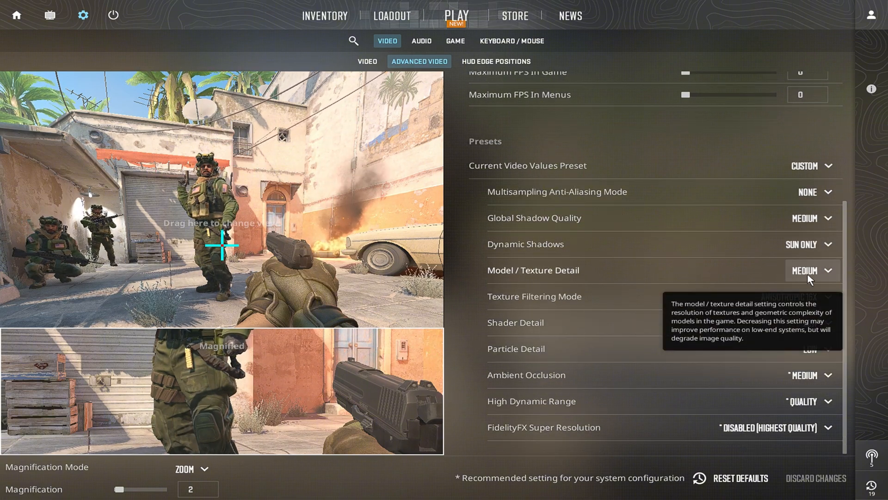
left_click(812, 271)
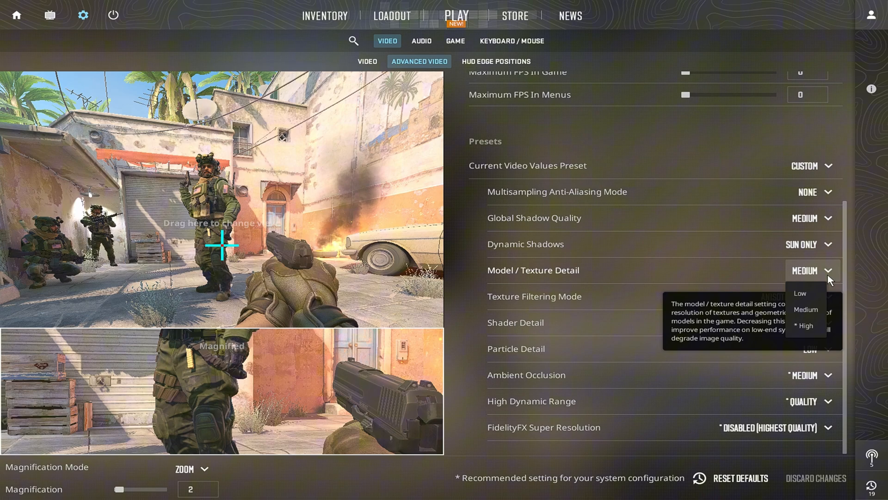
left_click(827, 296)
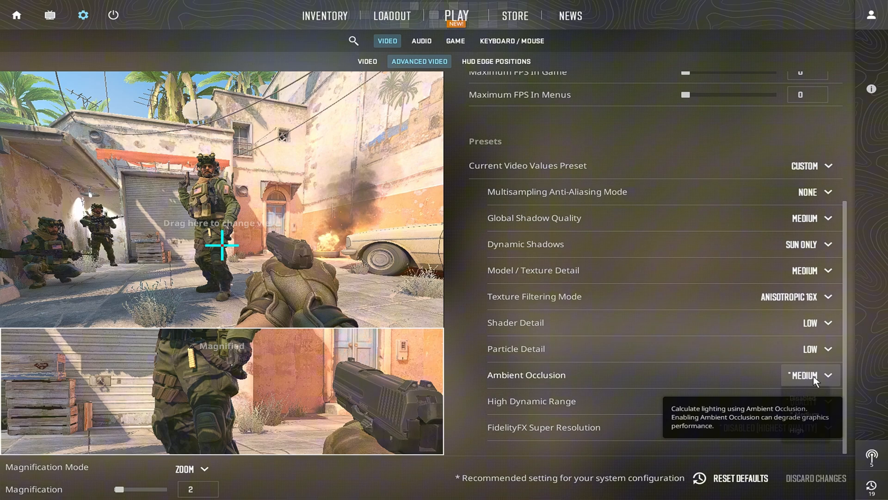
Step: Keep Ambient Occlusion at Medium and list the FidelityFX Super Resolution choices
left_click(811, 374)
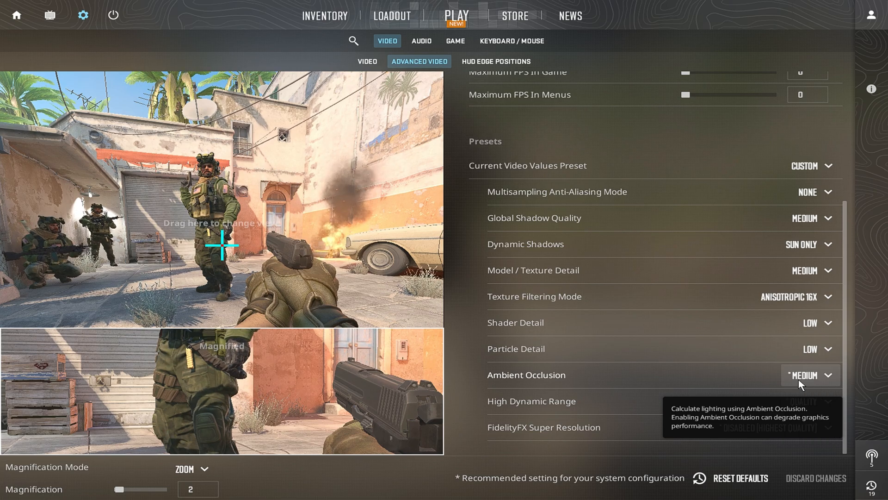
left_click(807, 400)
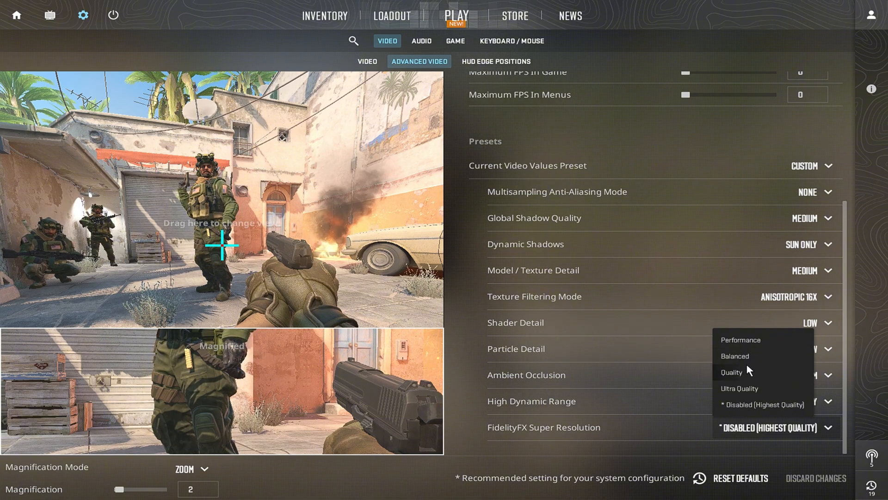
mouse_move(754, 368)
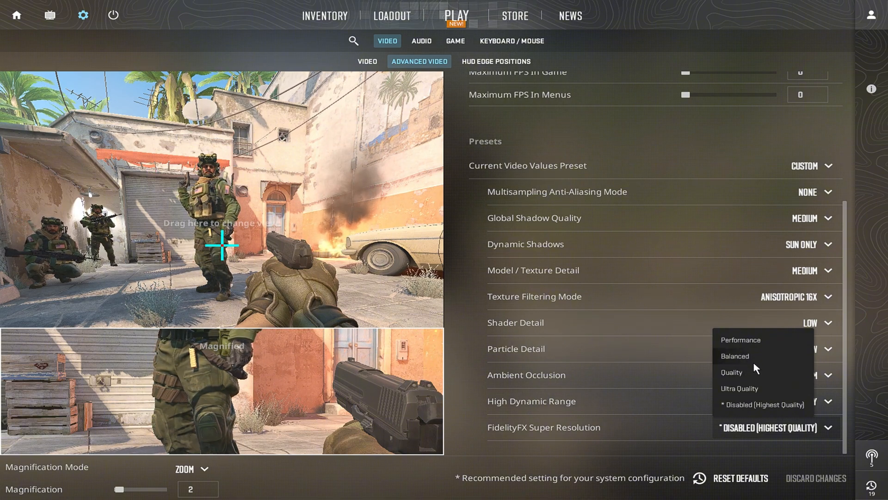
mouse_move(740, 391)
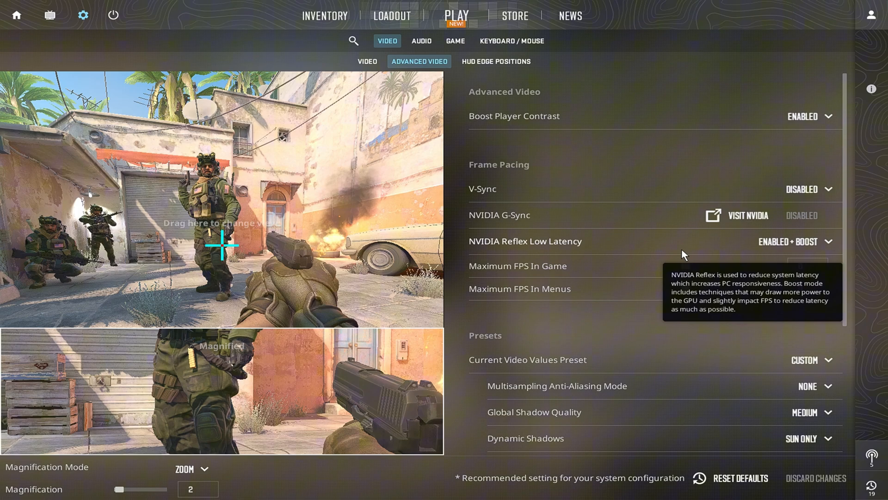
Step: List the NVIDIA Reflex Low Latency options, currently Enabled + Boost
left_click(795, 241)
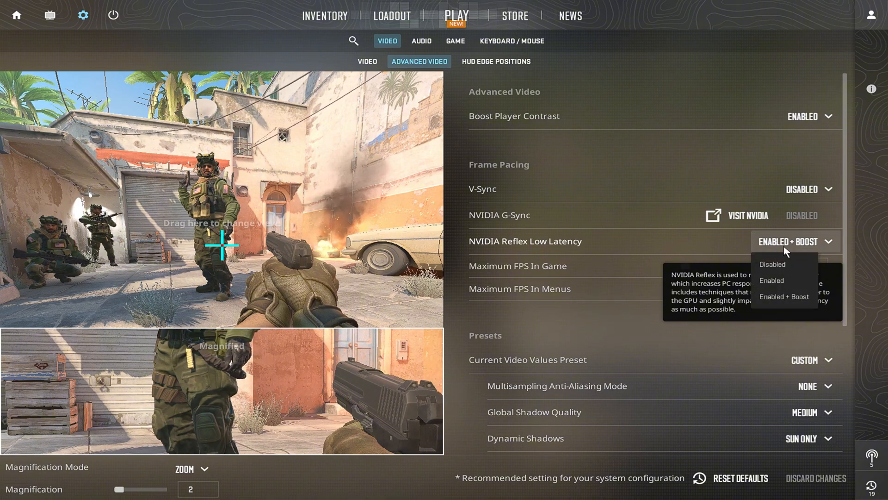